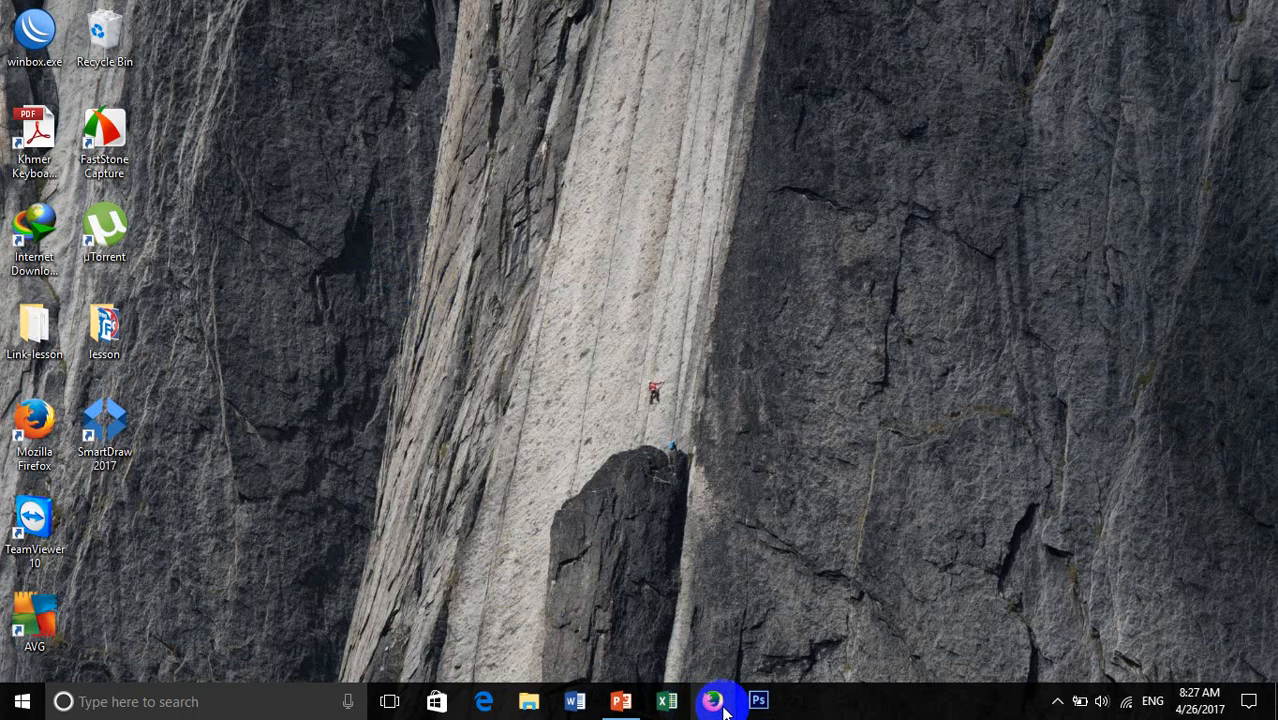
pyautogui.moveTo(712, 700)
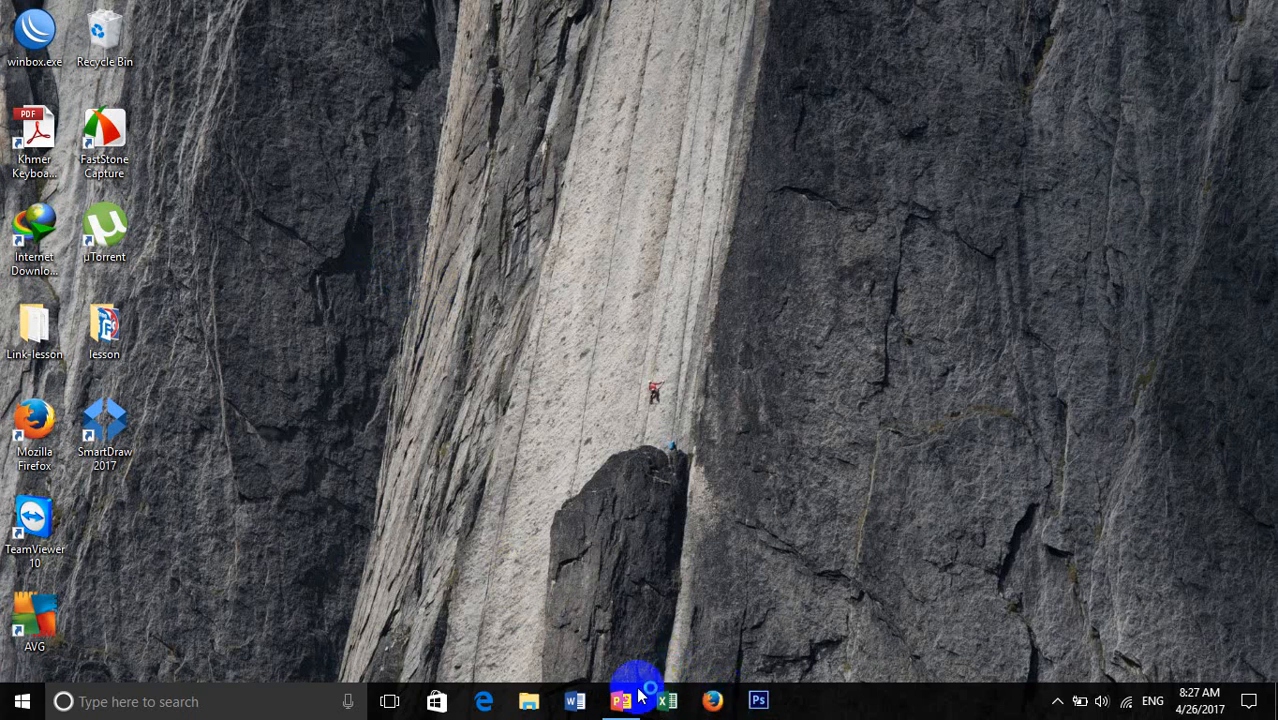
# - Bring the MIKROTIK deck back from the taskbar and return to the title slide
pyautogui.click(620, 700)
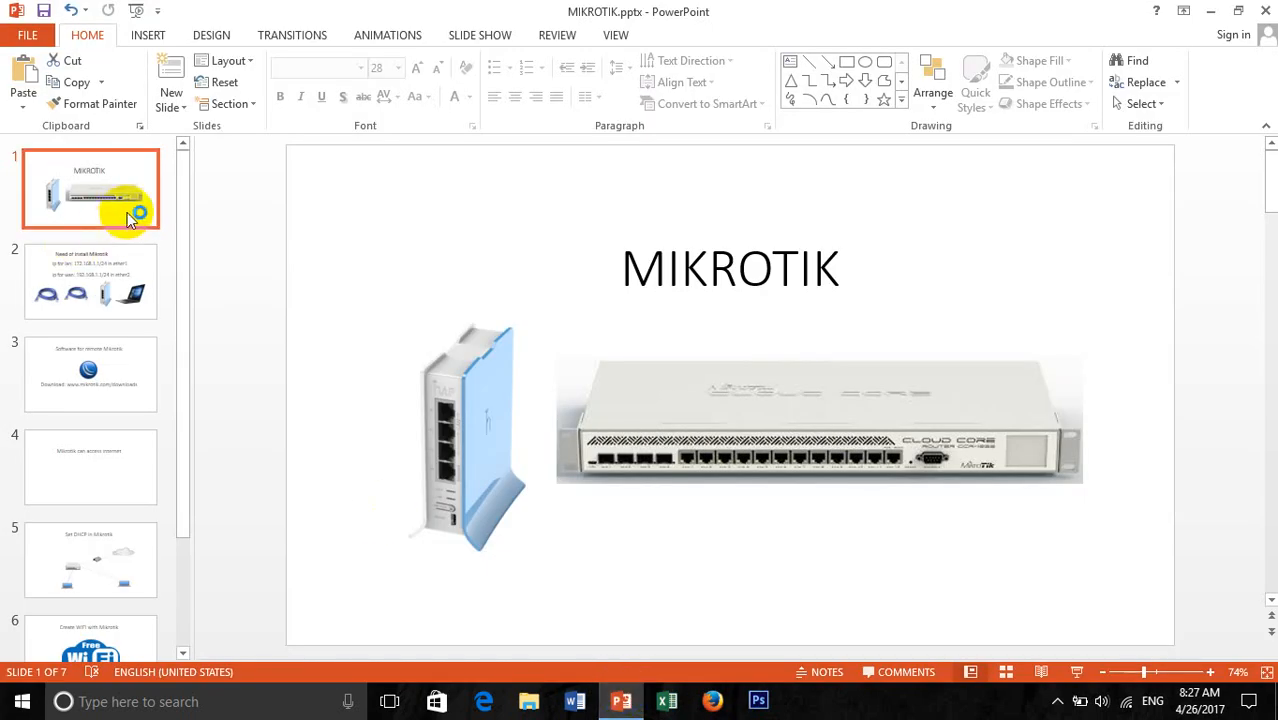
pyautogui.click(90, 280)
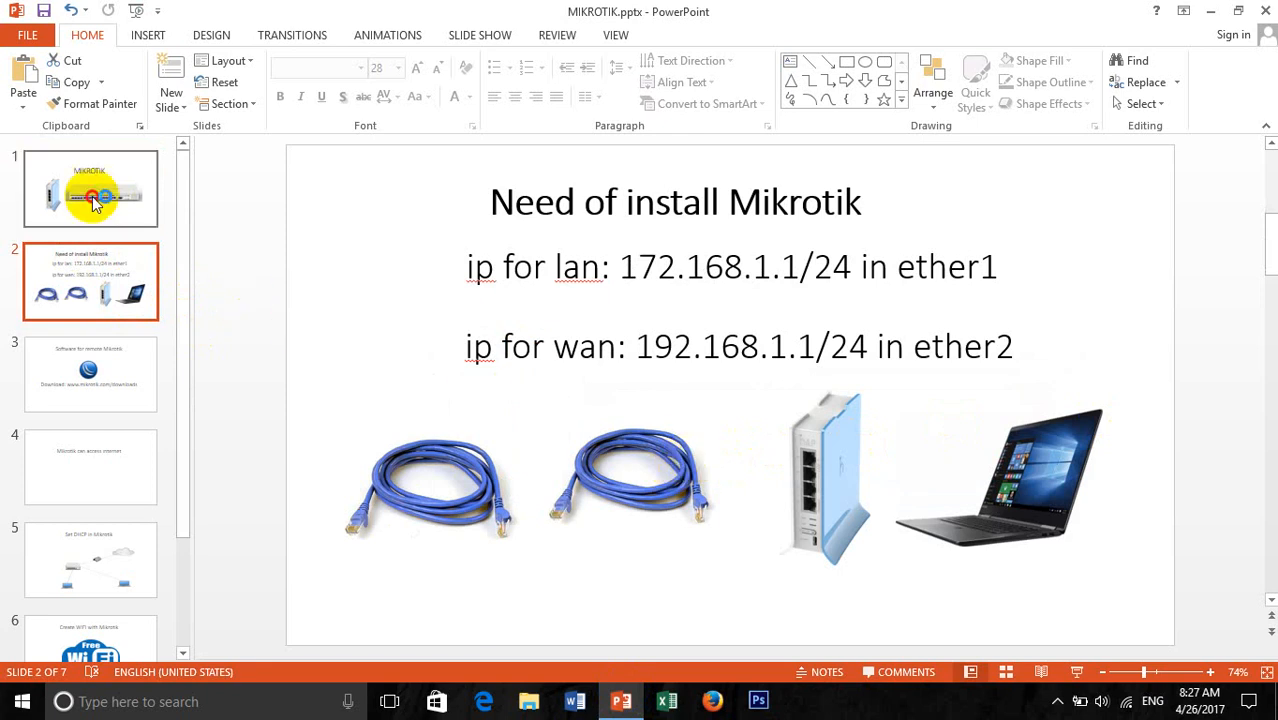
pyautogui.click(90, 188)
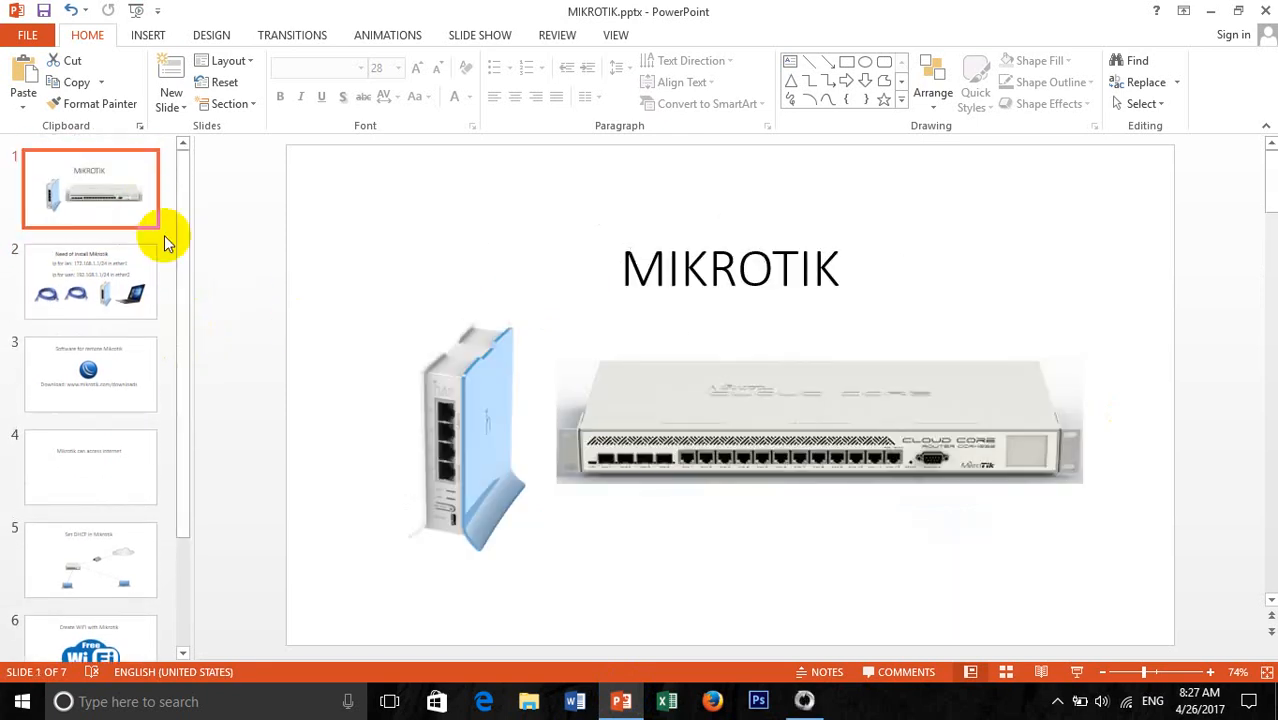
pyautogui.moveTo(120, 216)
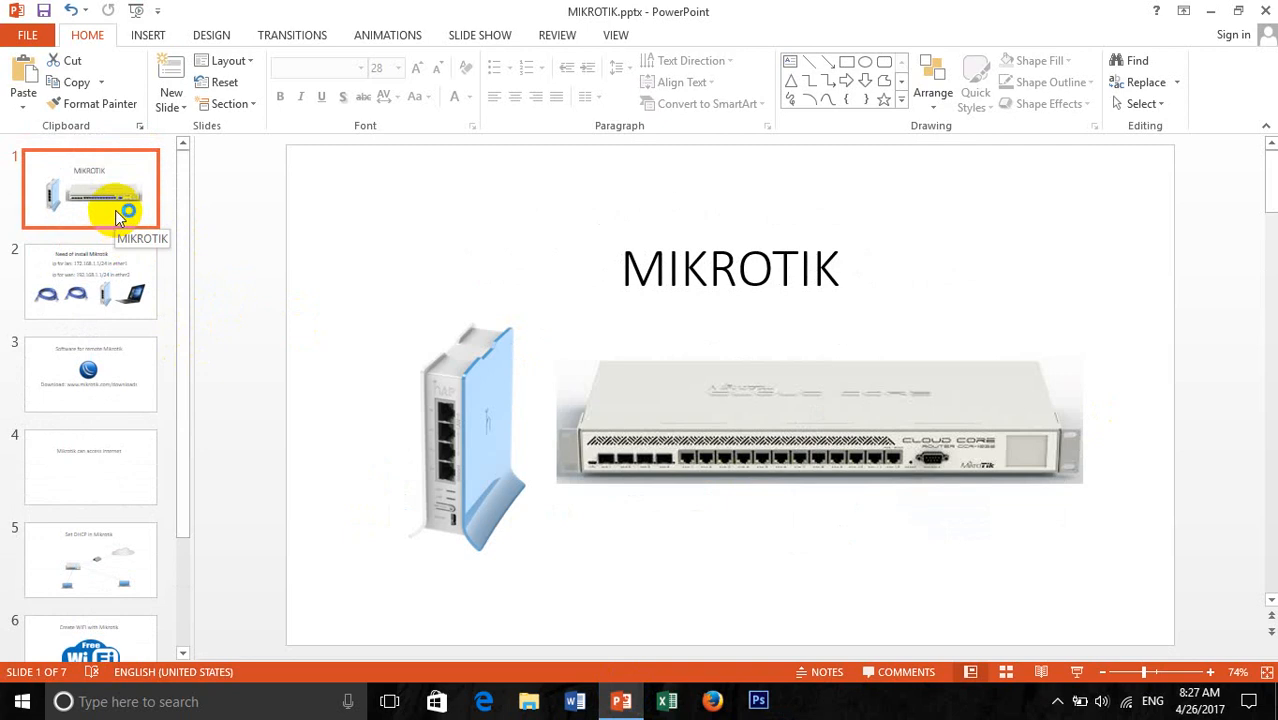
pyautogui.moveTo(622, 700)
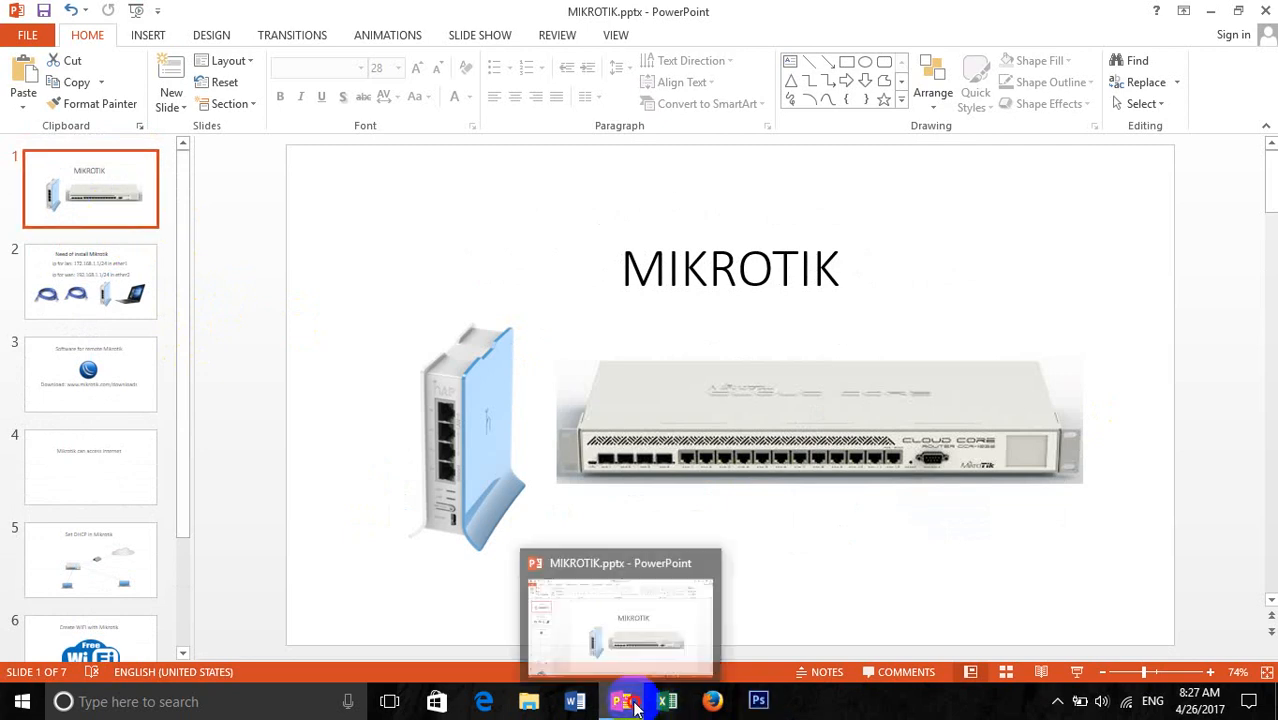
pyautogui.click(620, 700)
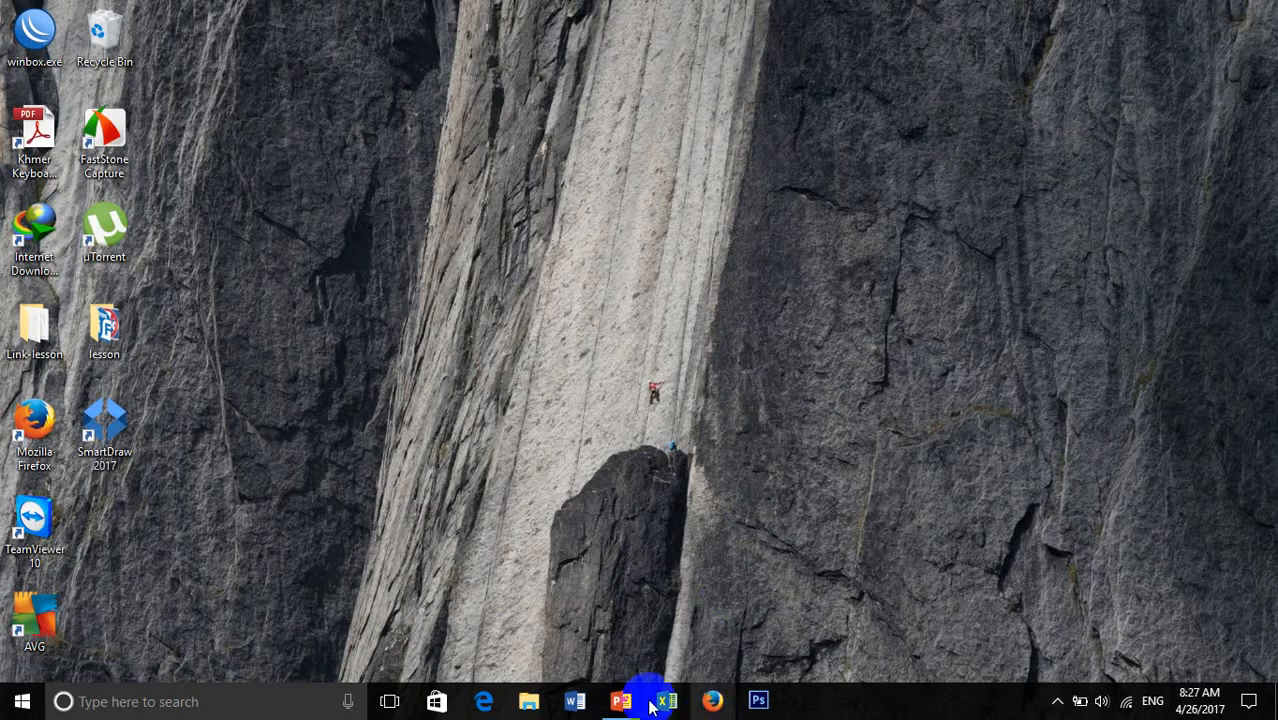
pyautogui.click(620, 700)
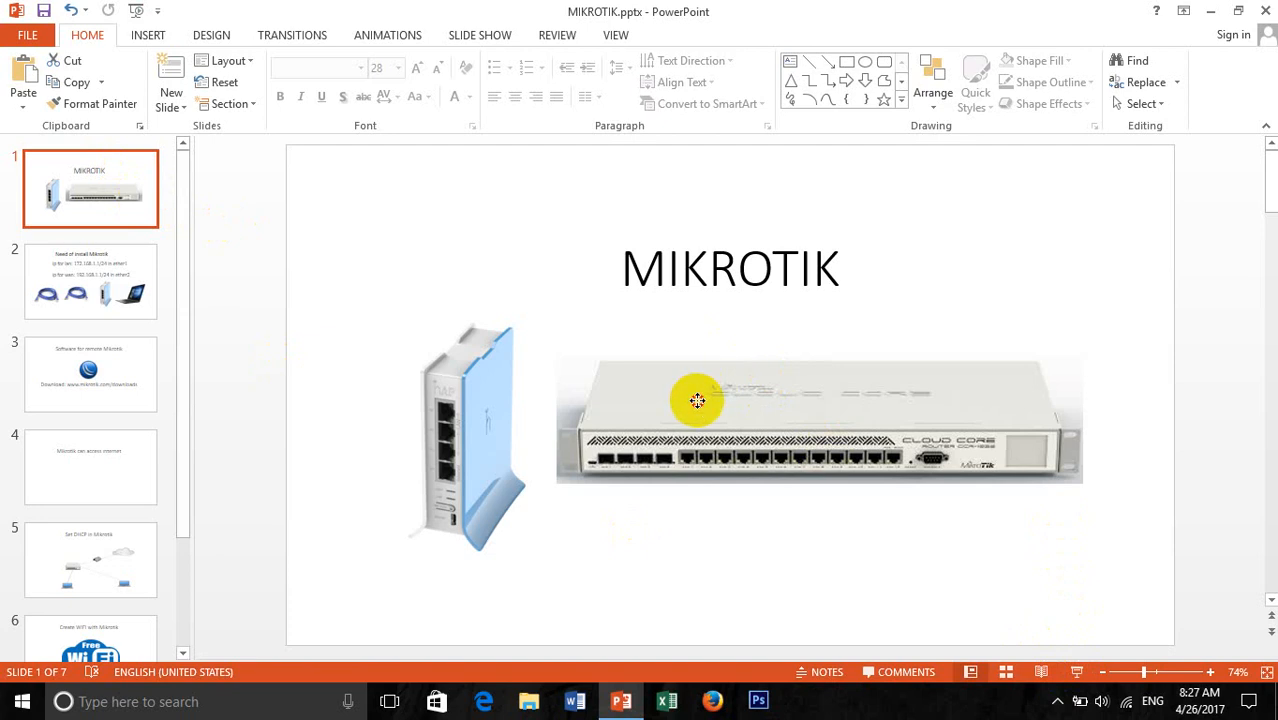
# - Examine the two router pictures on the title slide, then show slide 2
pyautogui.click(696, 400)
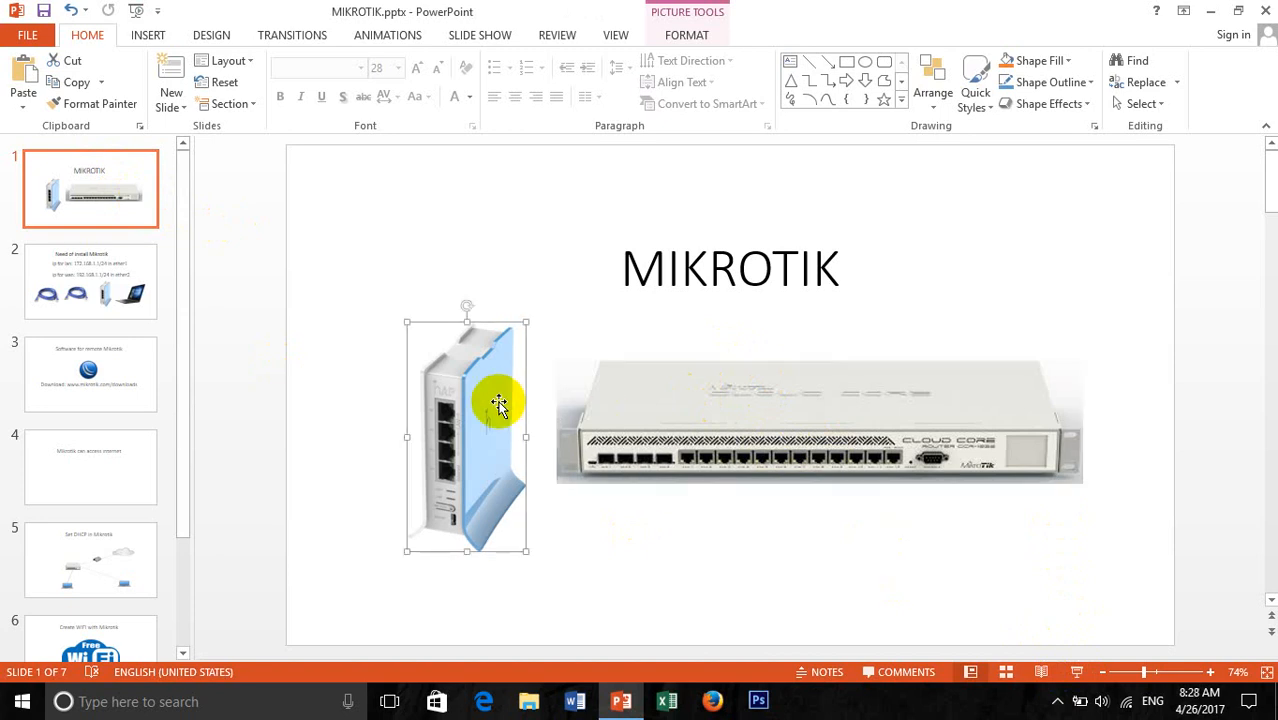
pyautogui.moveTo(544, 556)
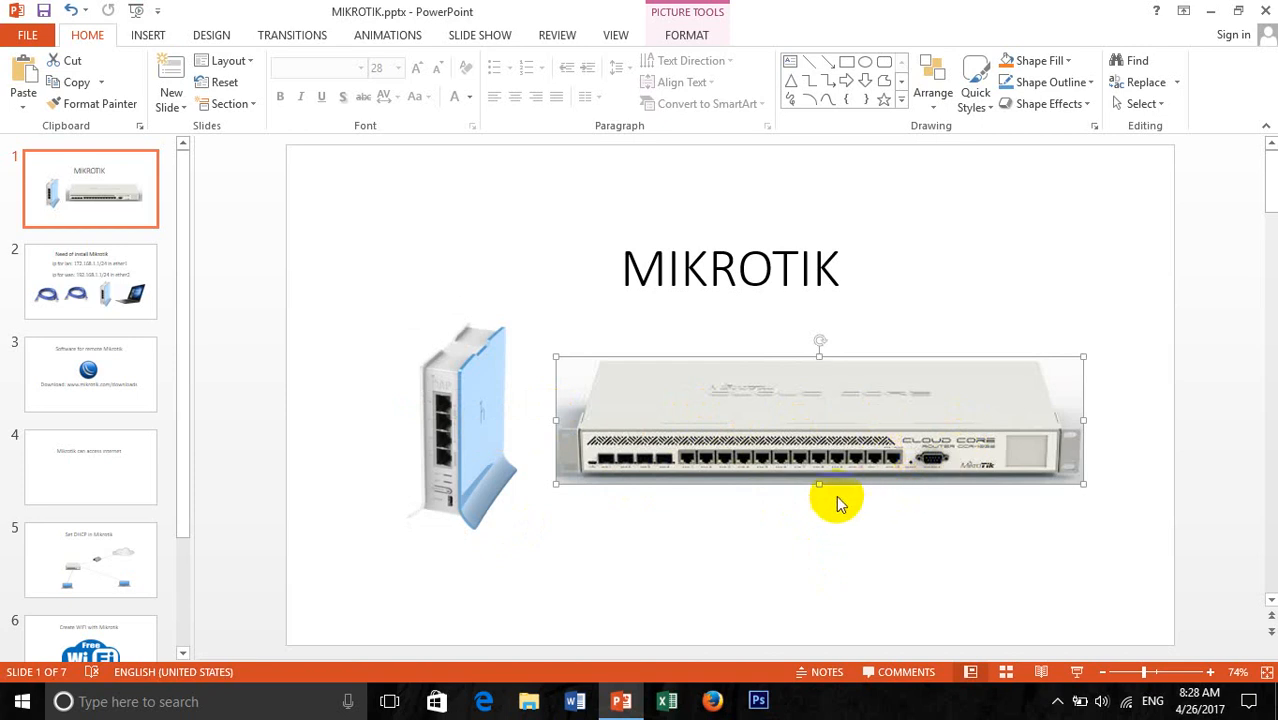
pyautogui.moveTo(824, 518)
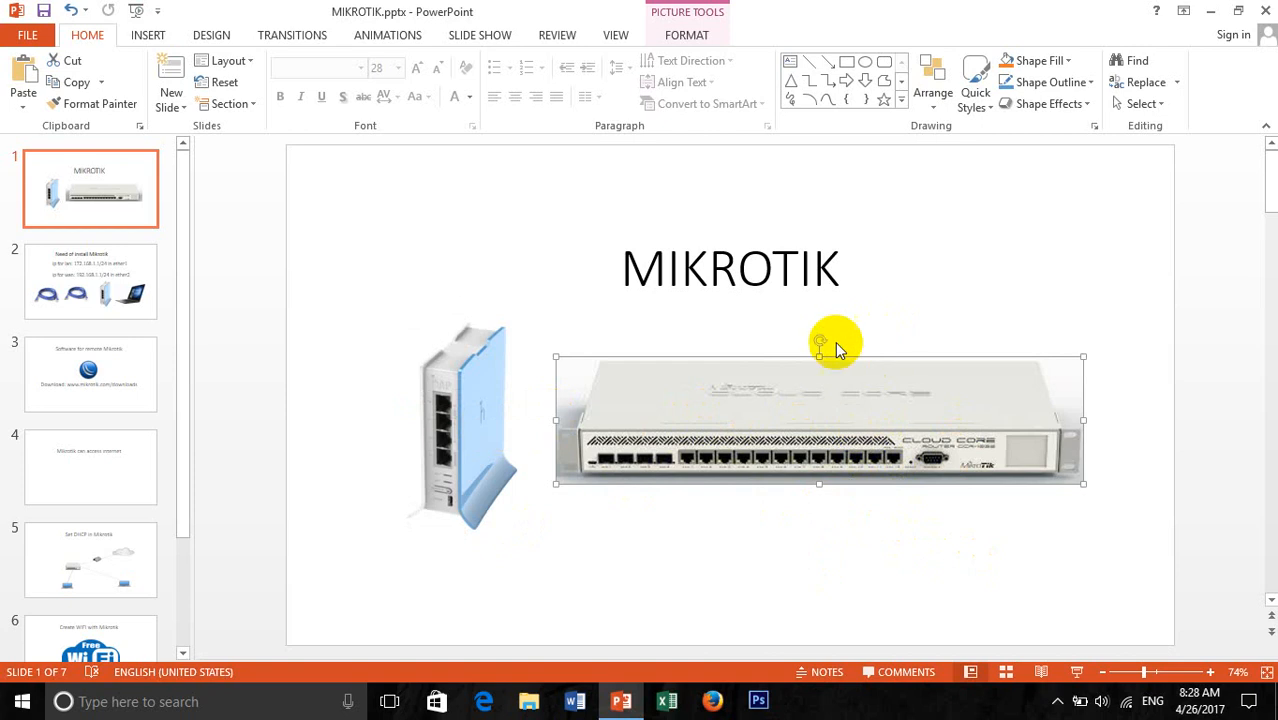
pyautogui.moveTo(796, 550)
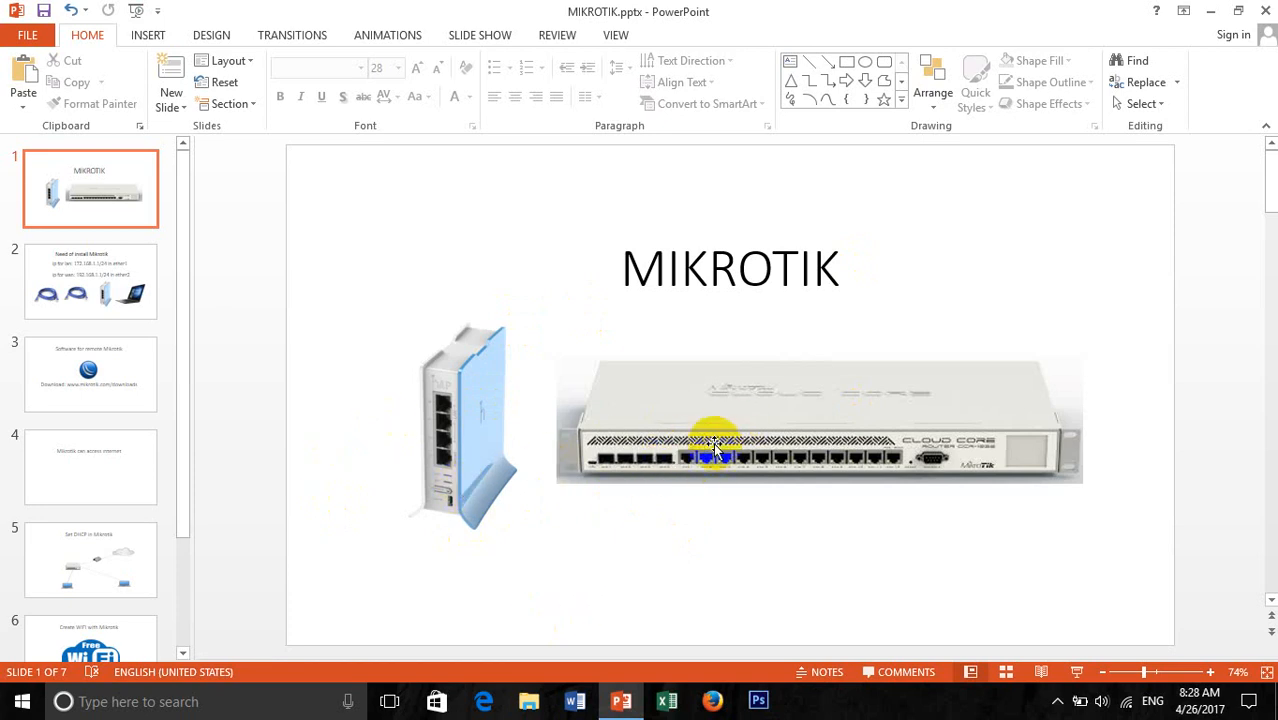
pyautogui.moveTo(696, 632)
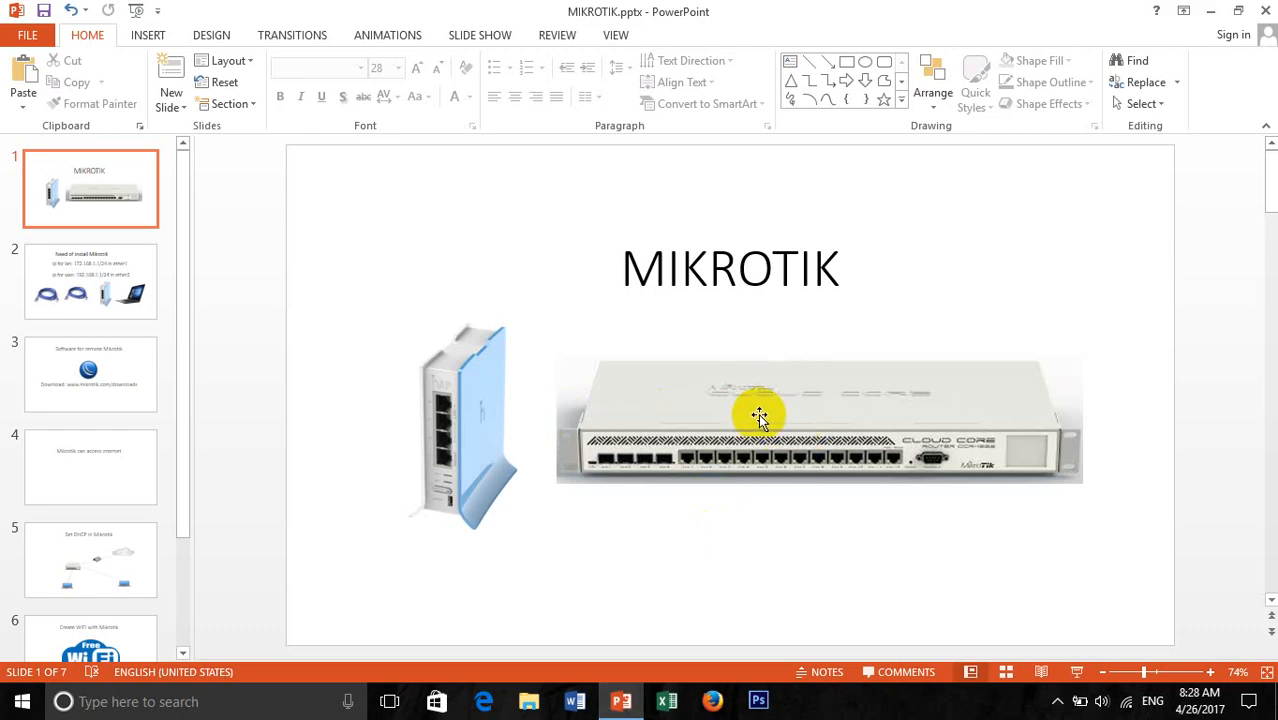
pyautogui.click(756, 418)
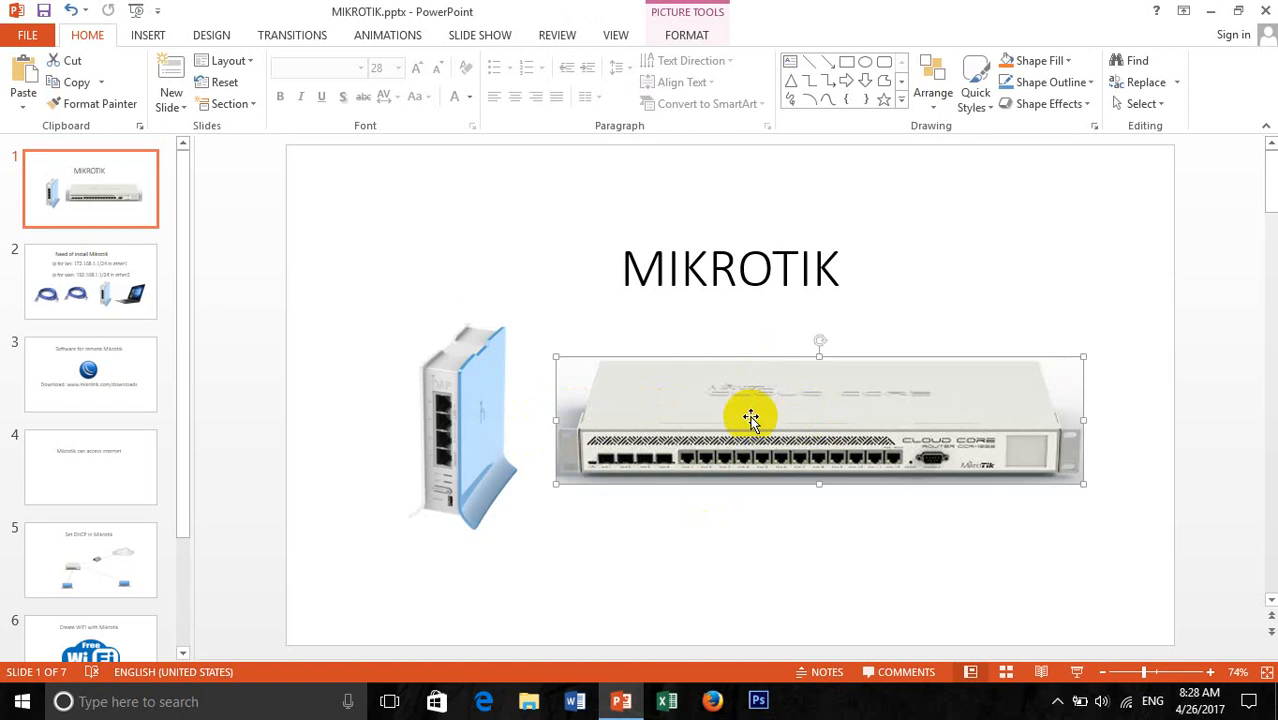
pyautogui.moveTo(730, 422)
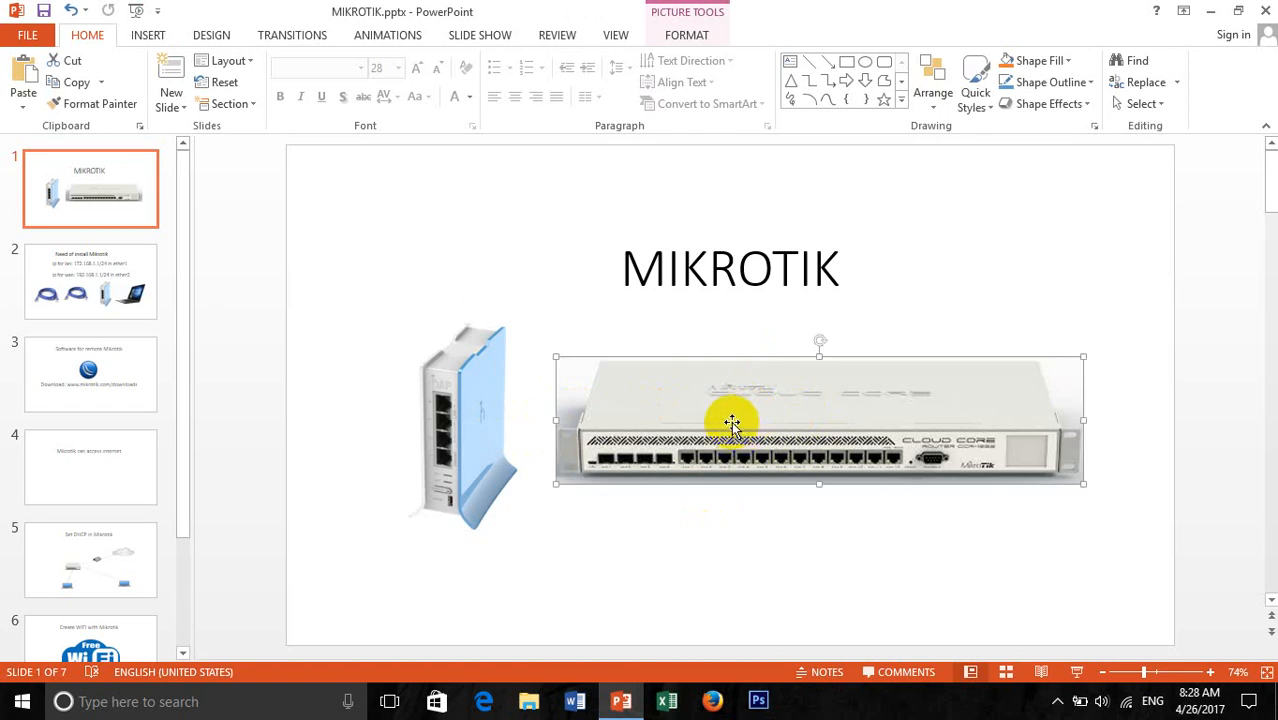
pyautogui.moveTo(444, 376)
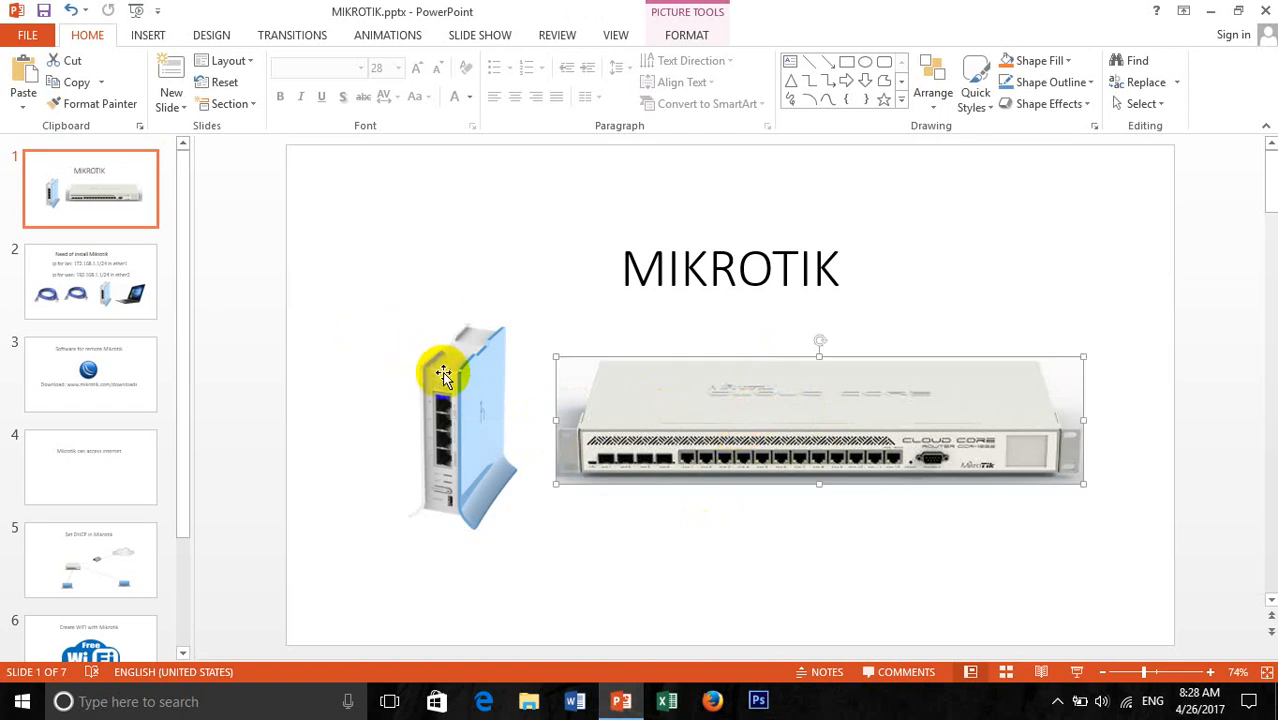
pyautogui.click(90, 282)
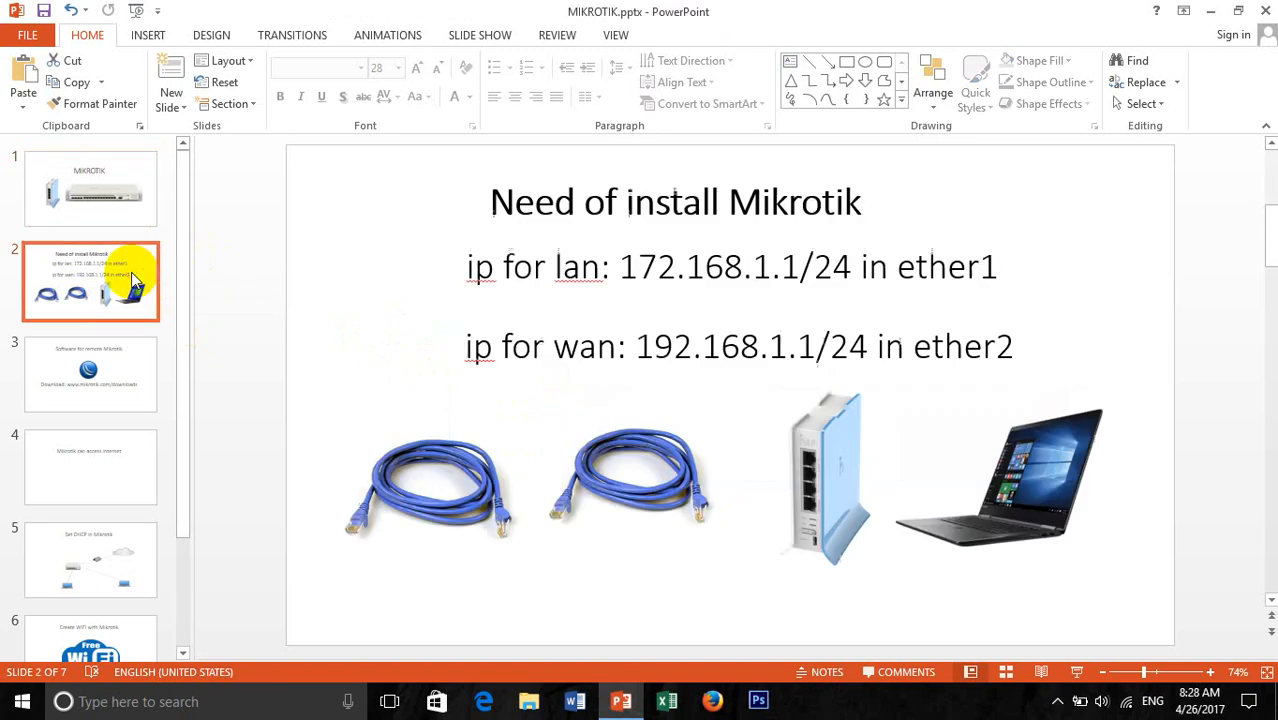
pyautogui.moveTo(556, 228)
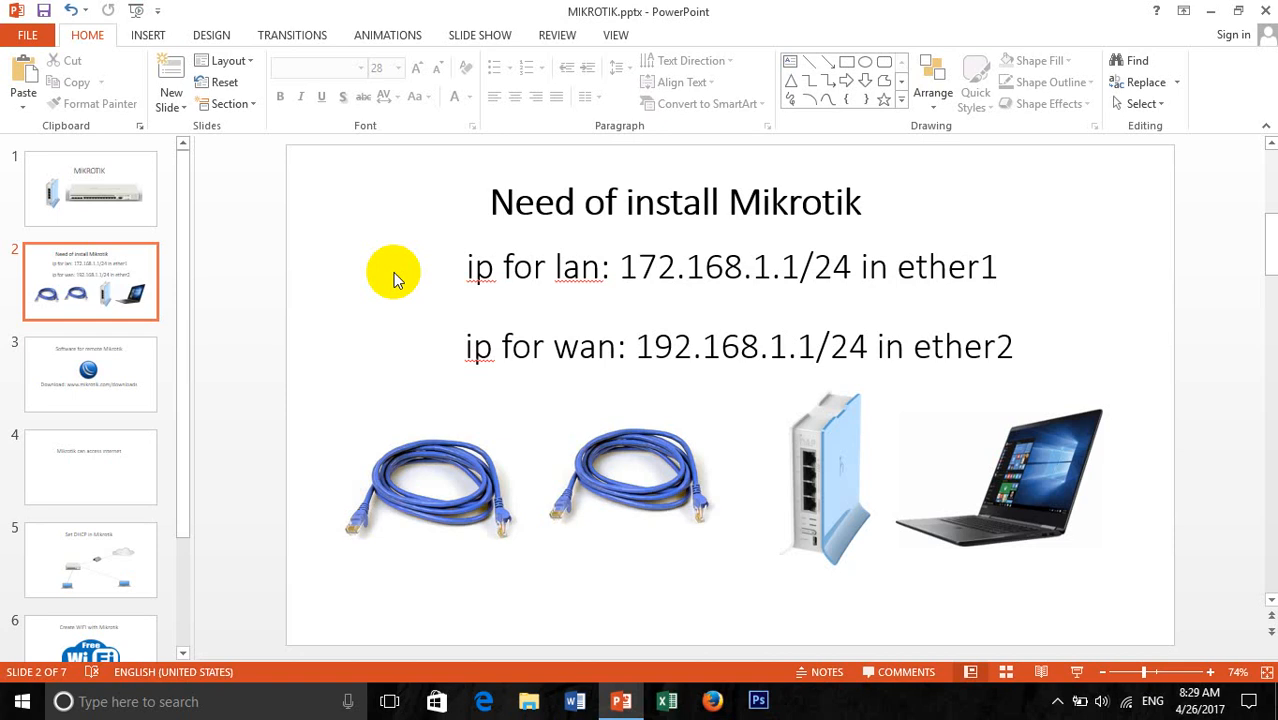
pyautogui.click(740, 346)
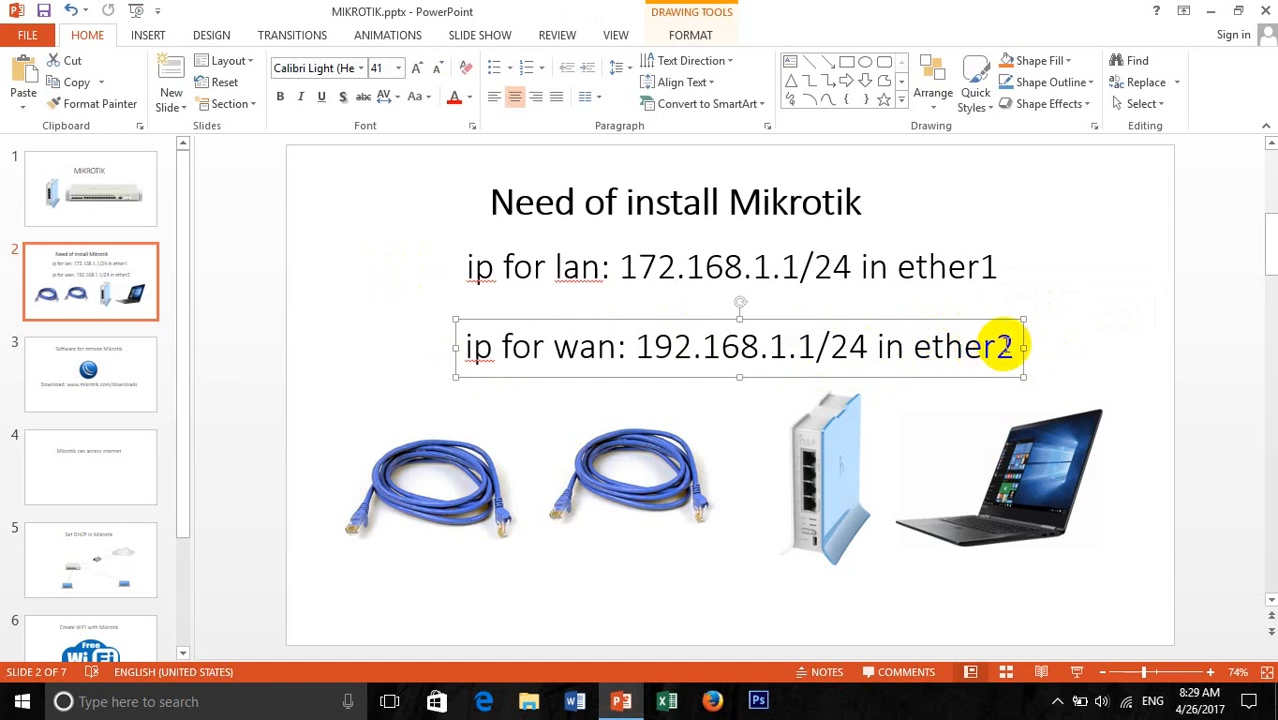
# - Change the LAN line to end 'in wan' and the WAN line to end 'in ether1'
pyautogui.doubleClick(964, 346)
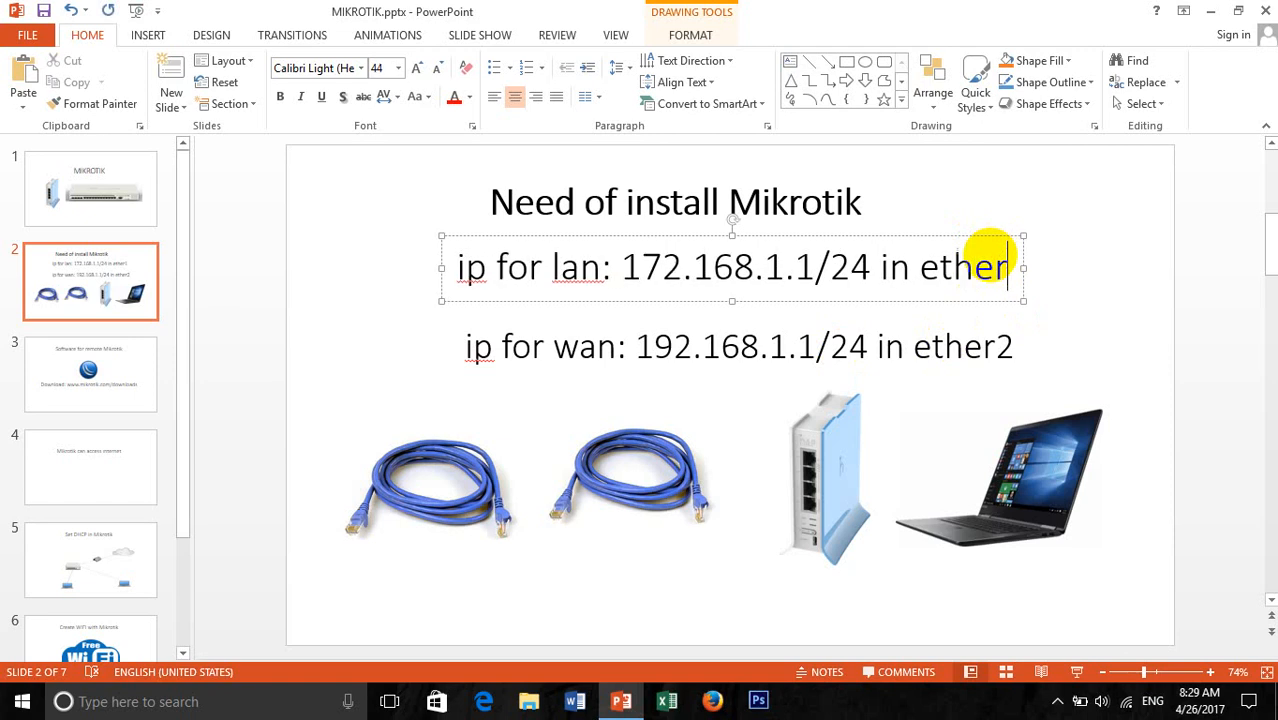
pyautogui.write('wan')
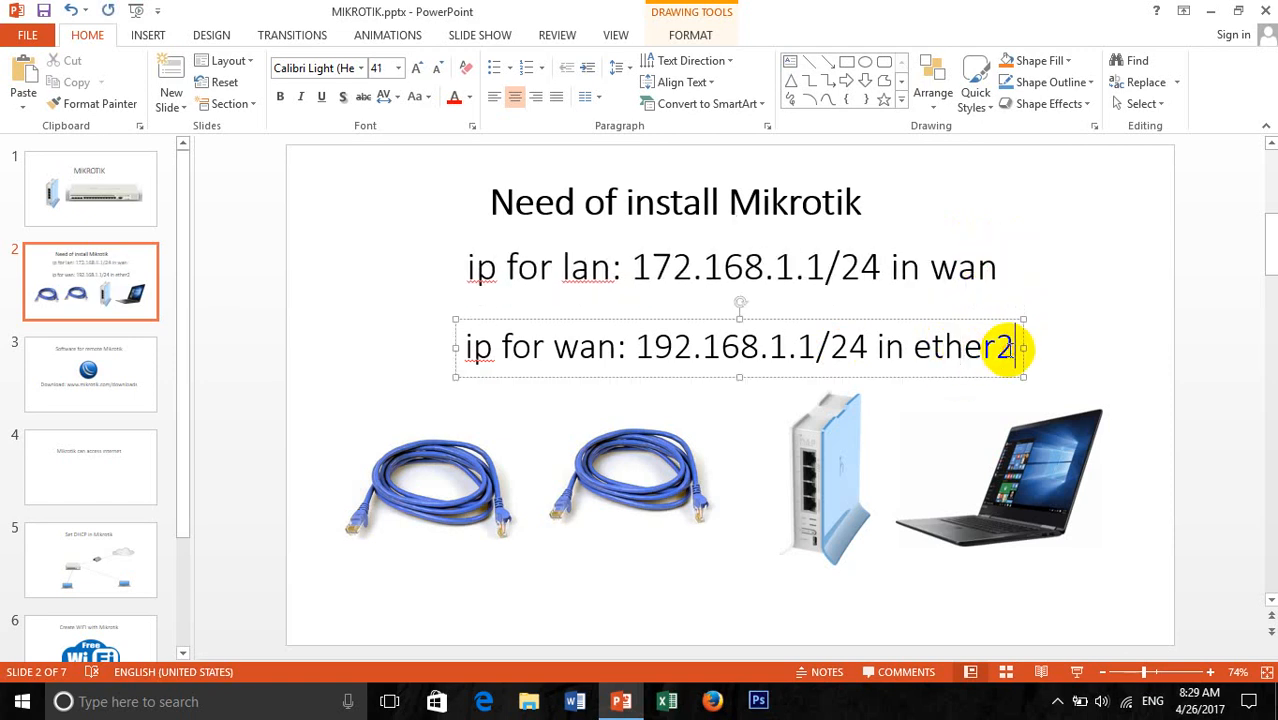
pyautogui.press('backspace')
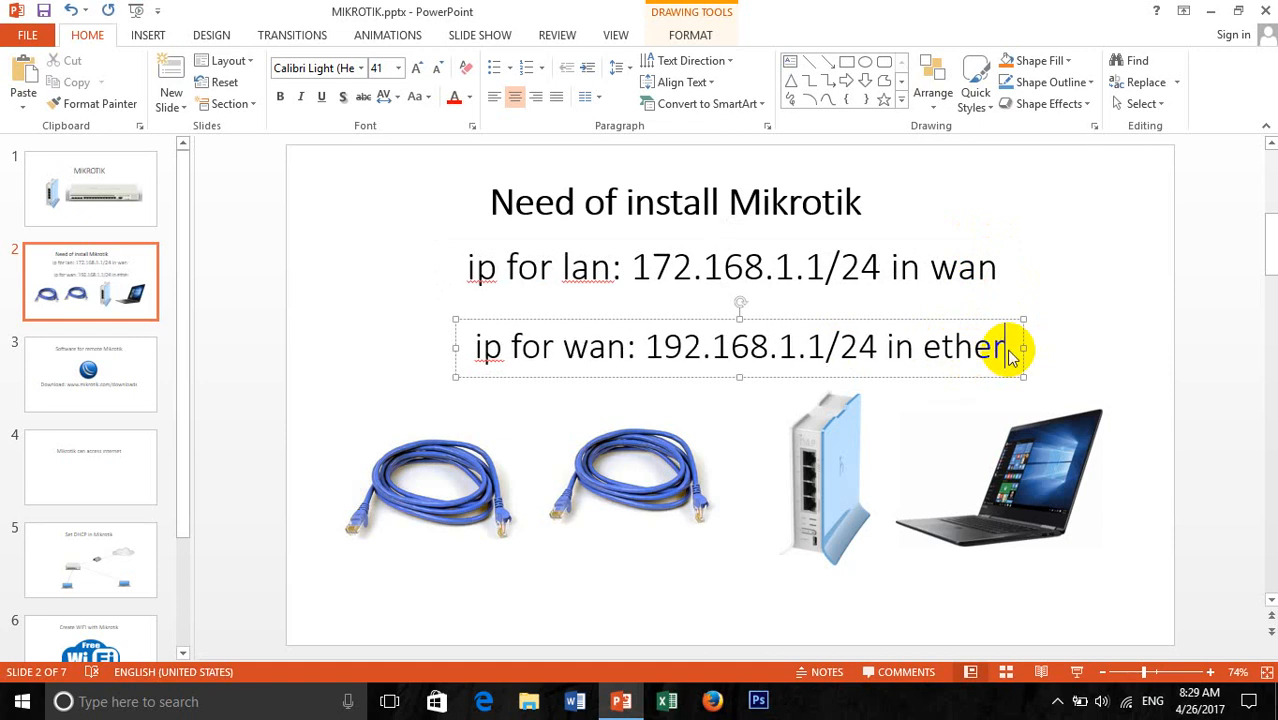
pyautogui.write('1')
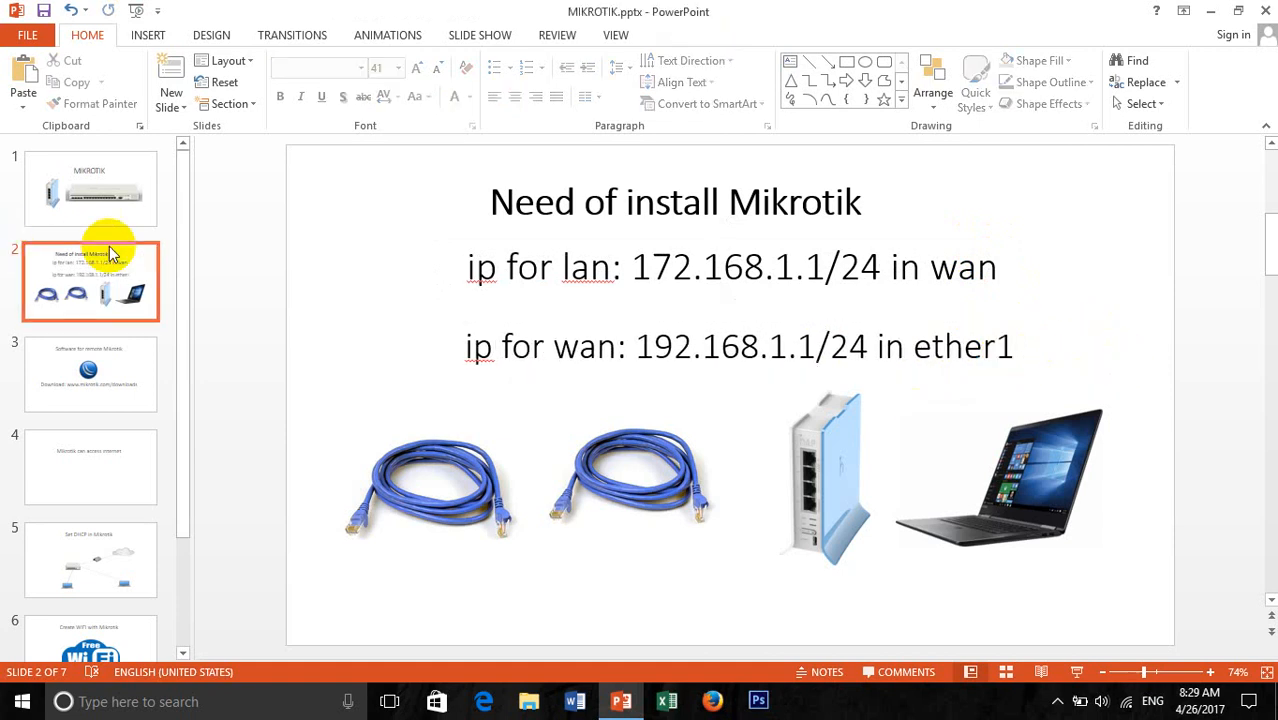